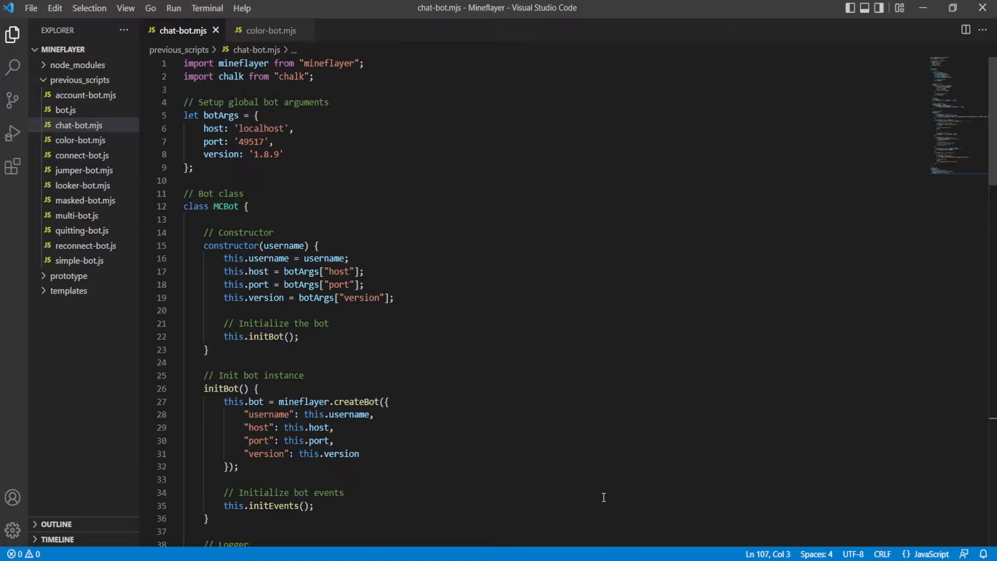
mouse_move(596, 317)
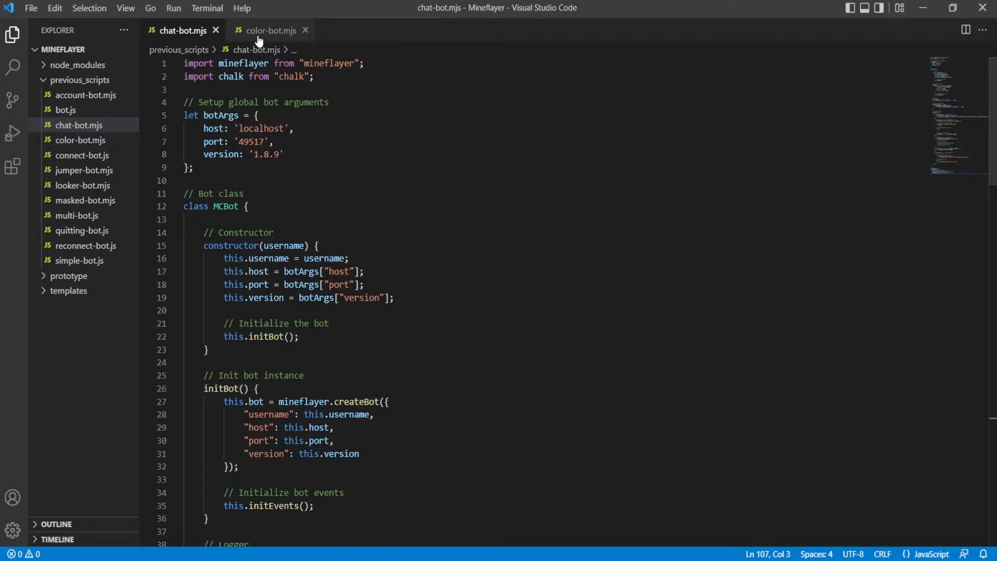
Glance at color-bot.mjs, then scroll through chat-bot.mjs's event handlers and chat logger.
click(269, 30)
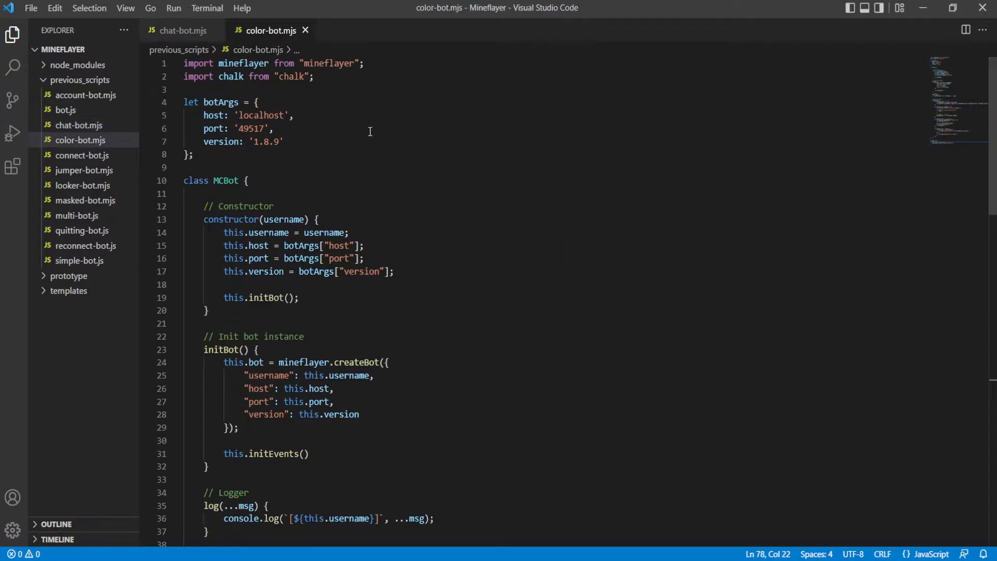
click(183, 30)
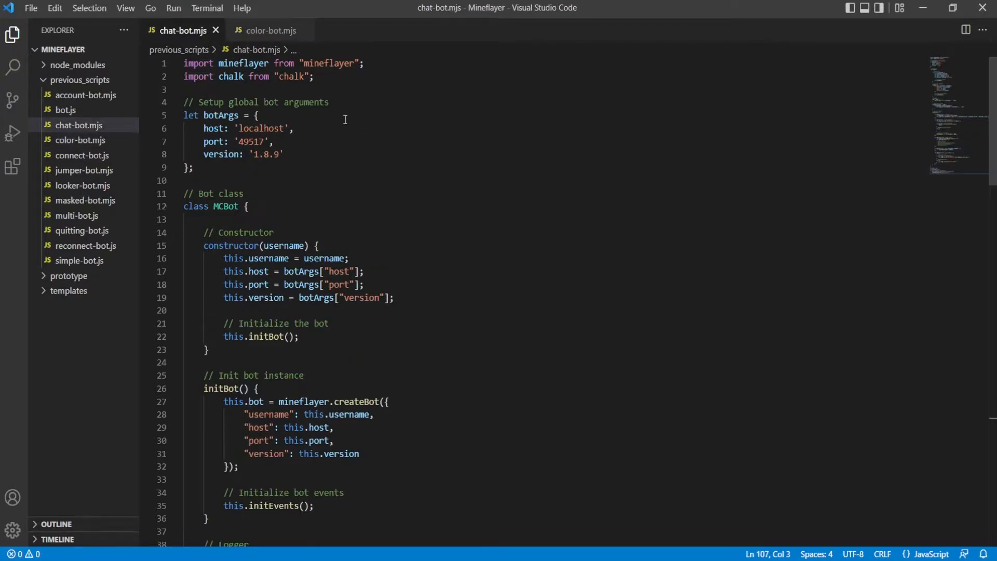
mouse_move(463, 178)
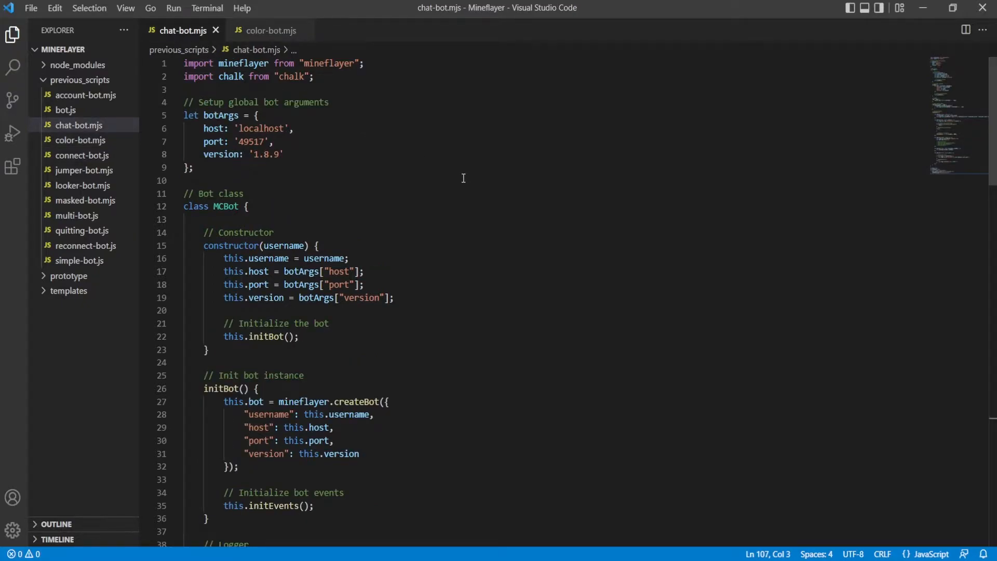
mouse_move(267, 30)
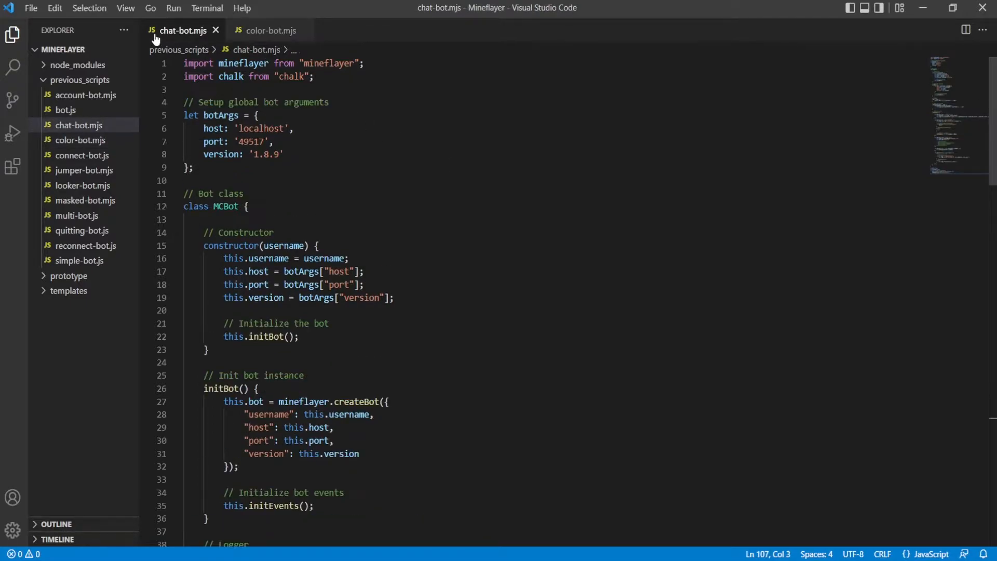
scroll(down, 3)
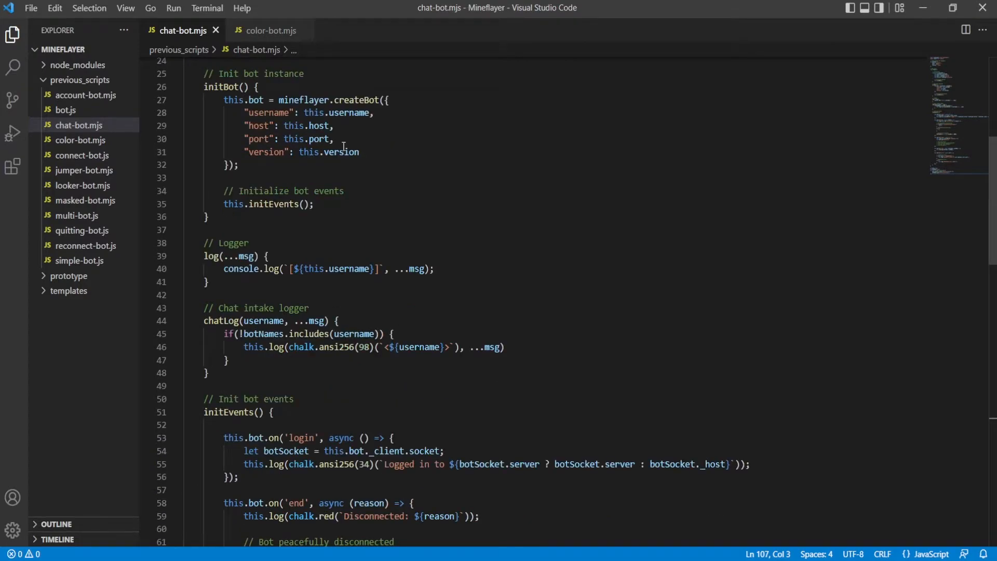
scroll(down, 3)
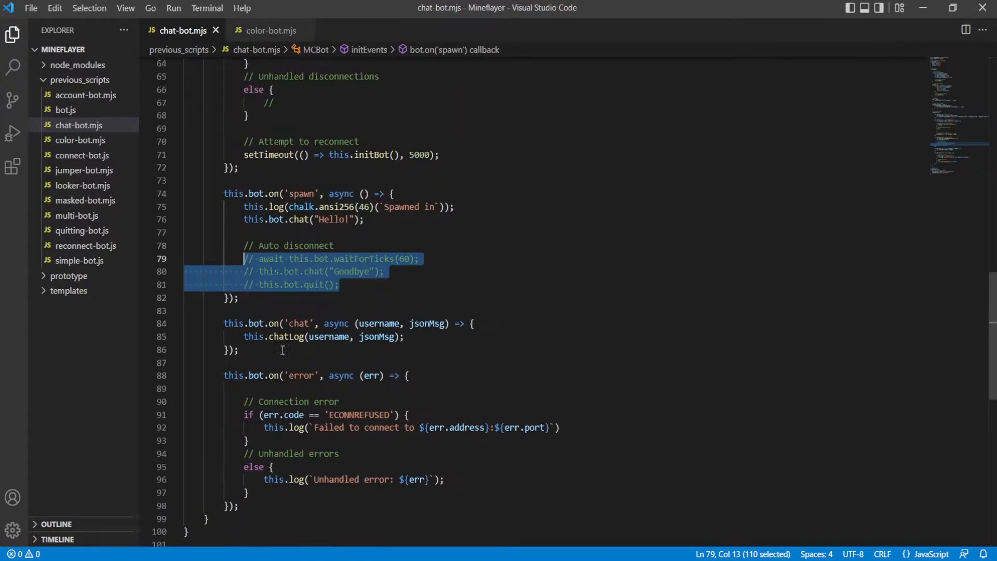
scroll(up, 3)
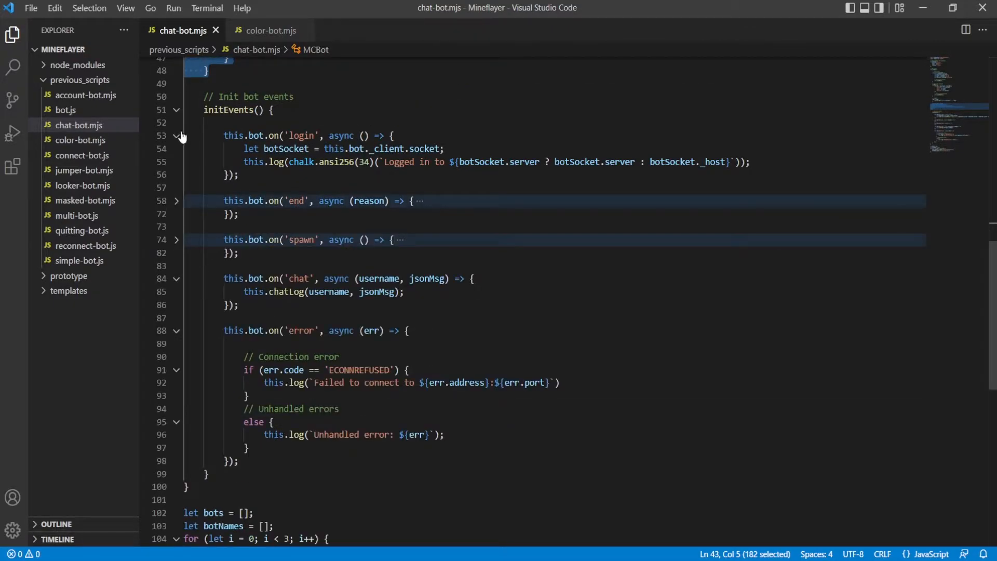
Fold the login handler and compare against color-bot.mjs before returning to chat-bot.mjs.
click(177, 136)
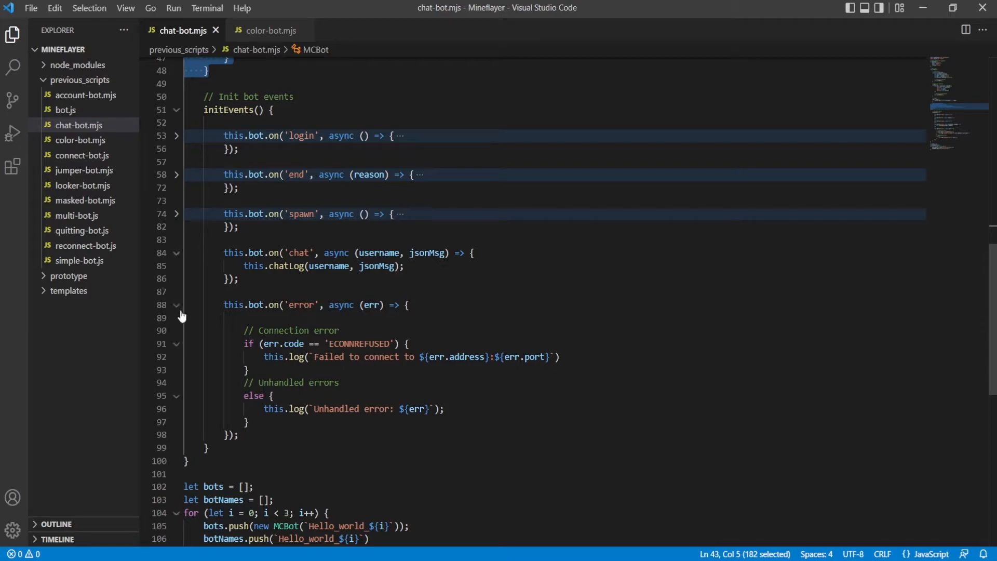
click(269, 30)
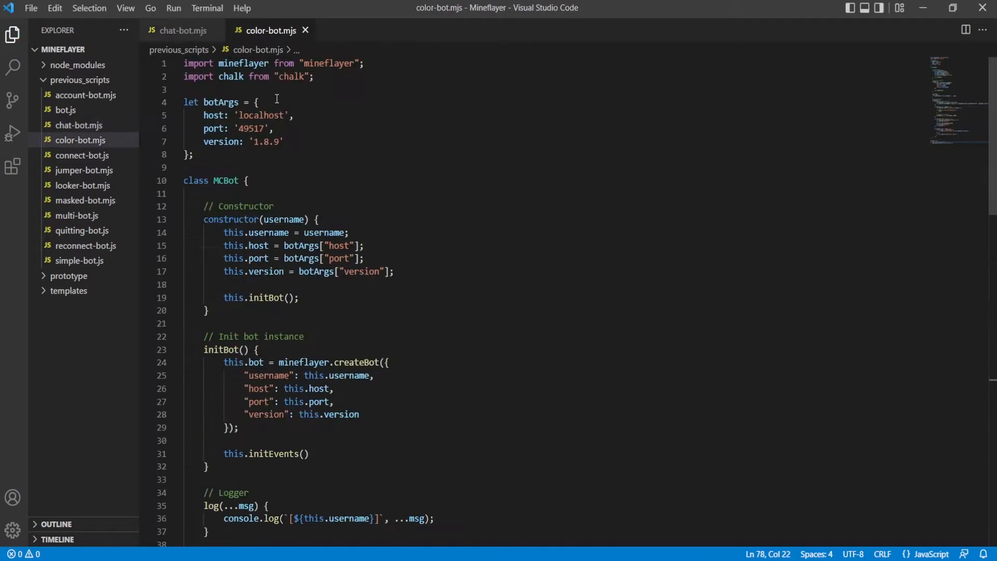
scroll(down, 3)
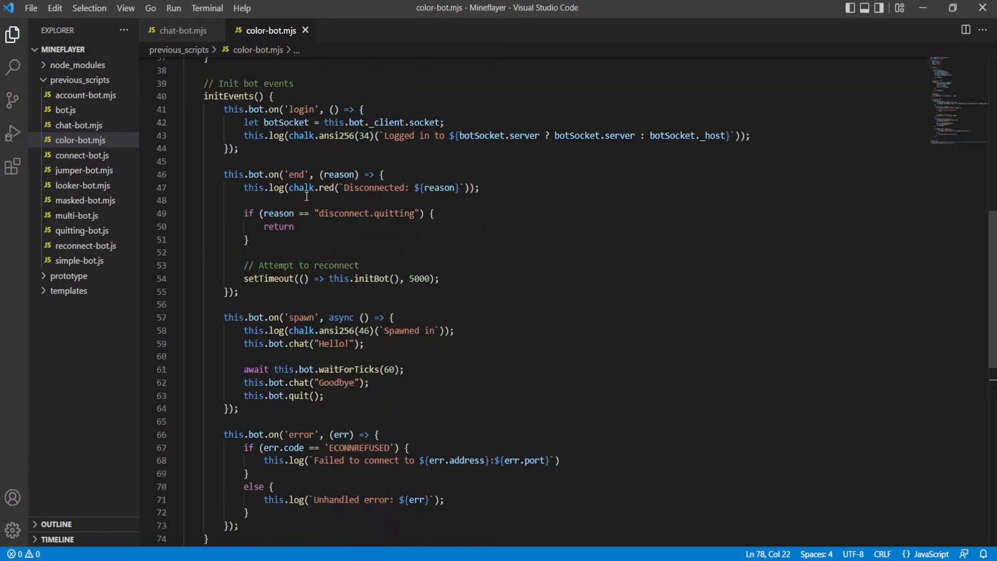
click(181, 31)
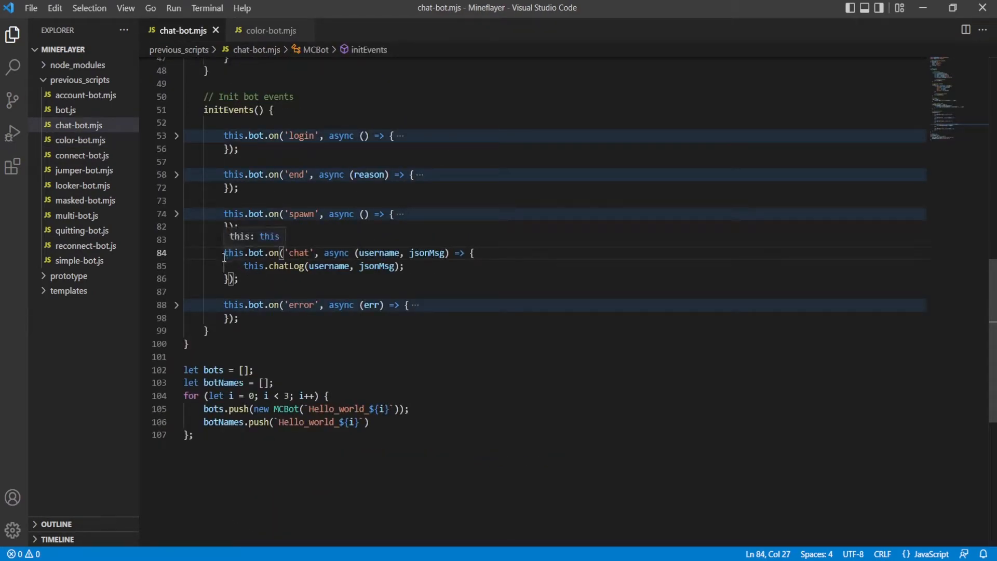
Highlight the bot reference and username parameter in the chat handler, alongside the local Minecraft world.
double_click(298, 252)
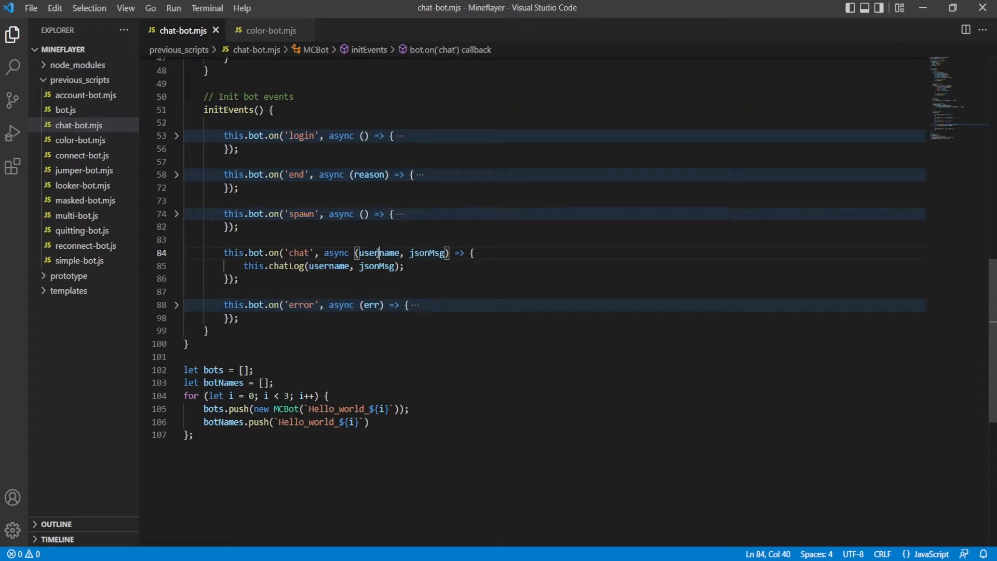
double_click(427, 252)
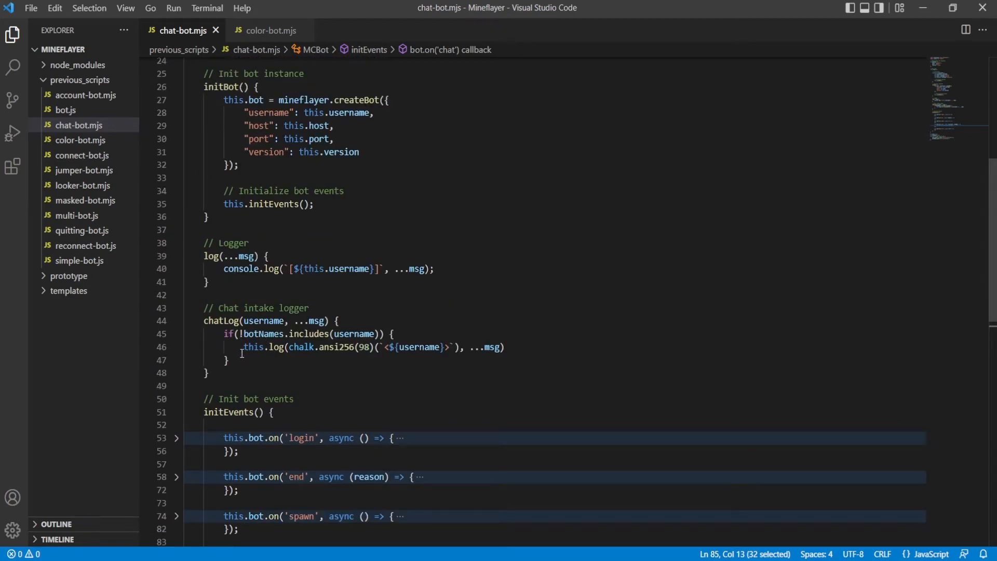
click(375, 348)
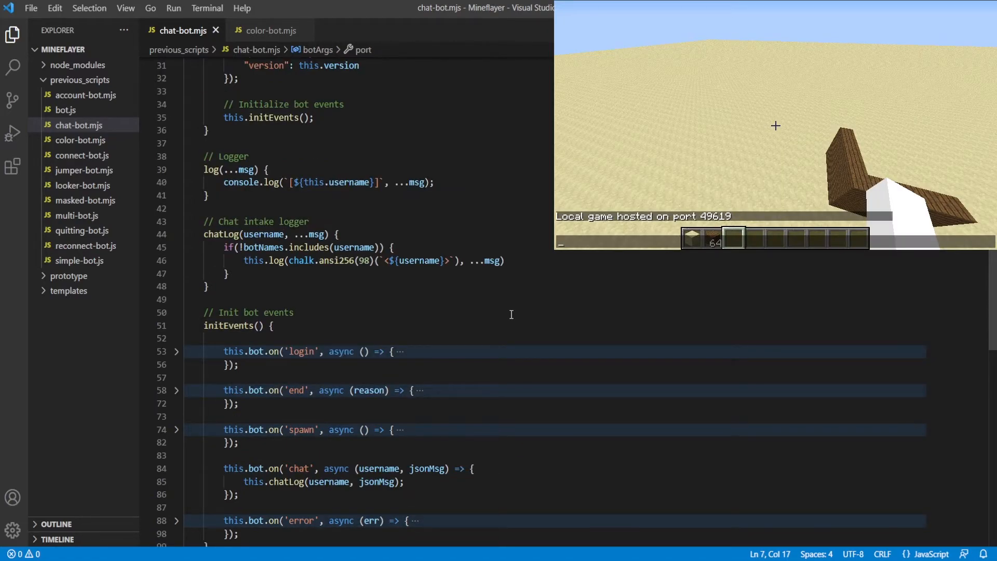
Open the integrated terminal and enter the command 'node chat-bot.mjs'.
click(295, 312)
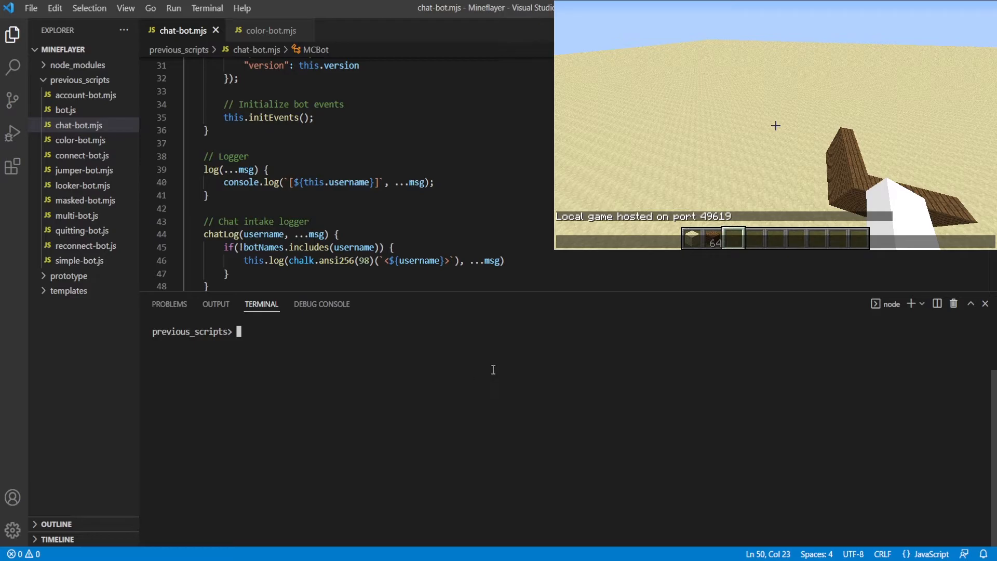
text(node)
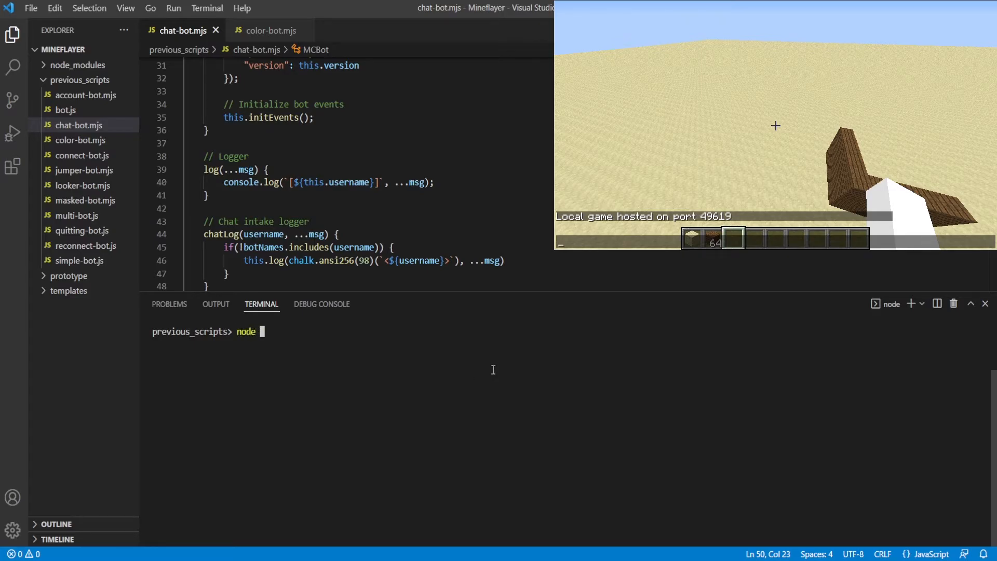
text(chat-bot.mjs)
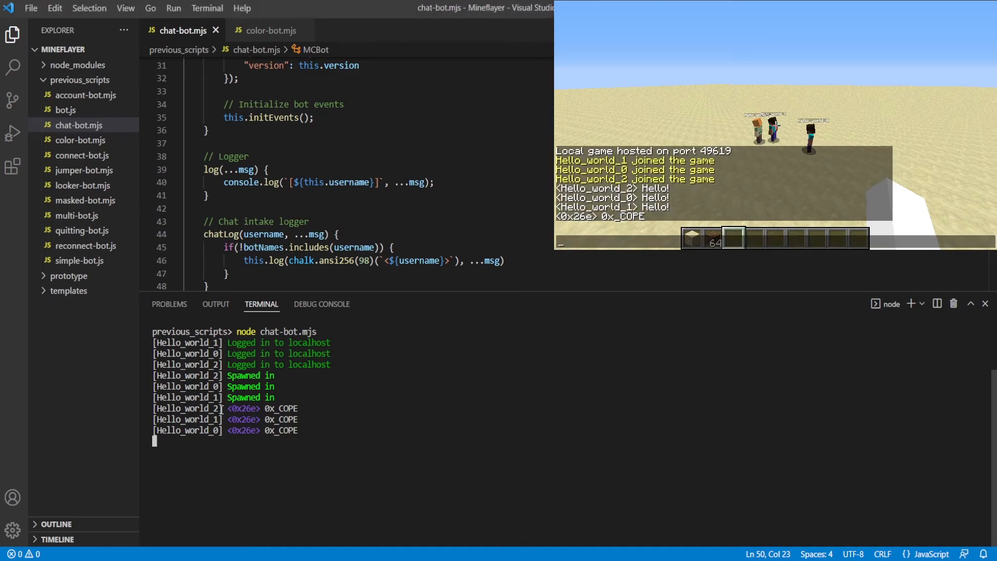
Select the player's name in the bots' logged chat line in the terminal.
double_click(243, 408)
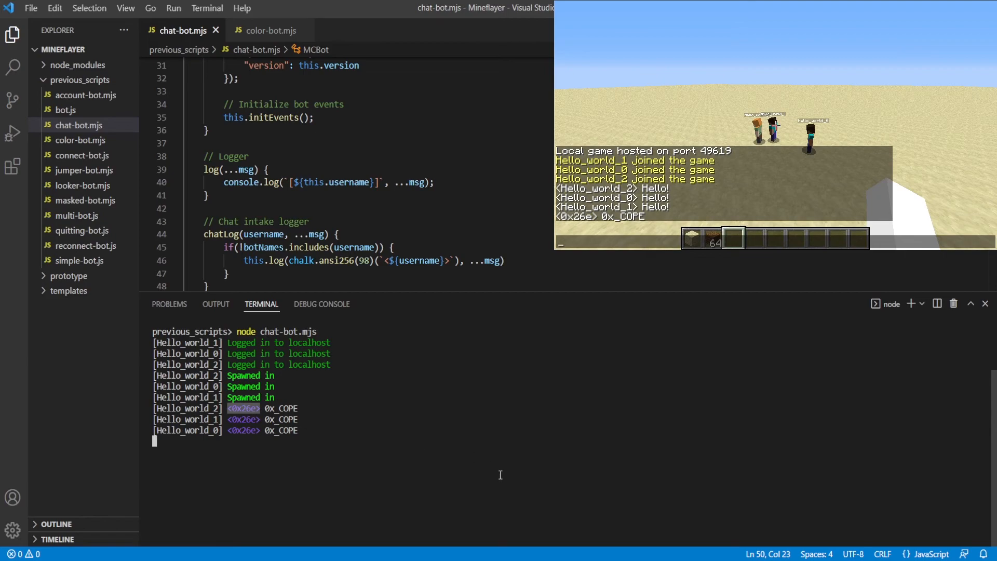